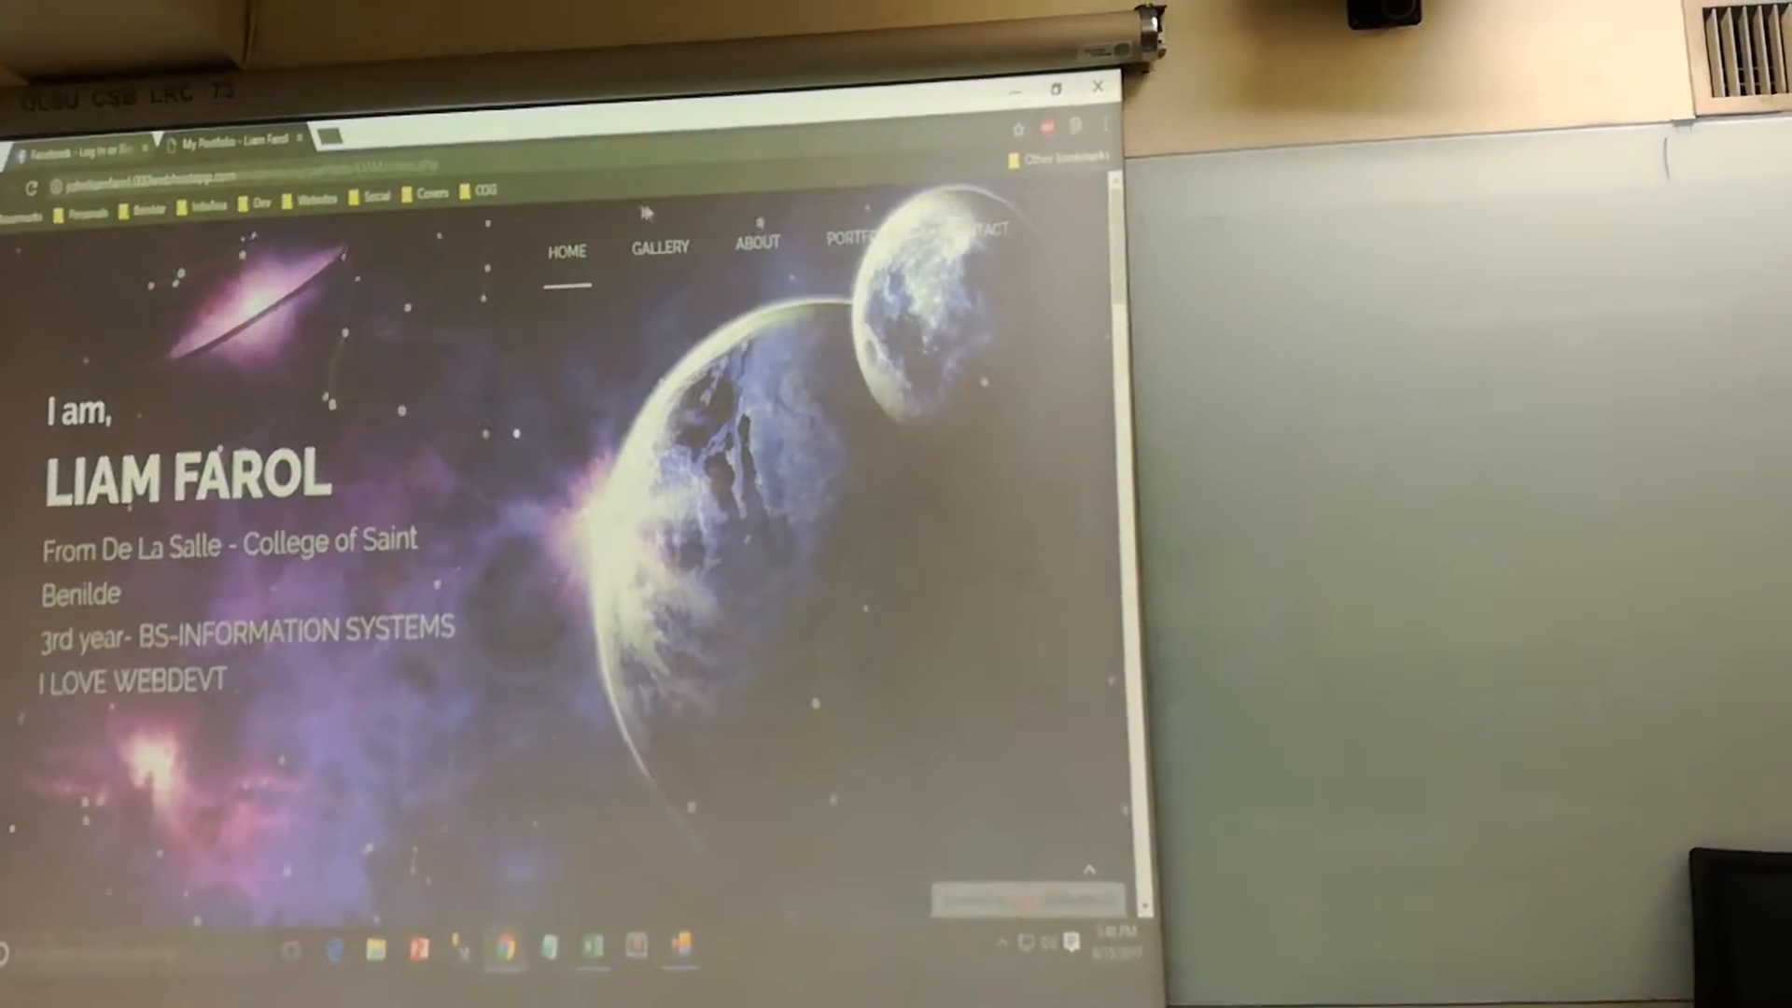
# Jump from the space-themed home intro to the My Gallery photo grid
pyautogui.click(660, 247)
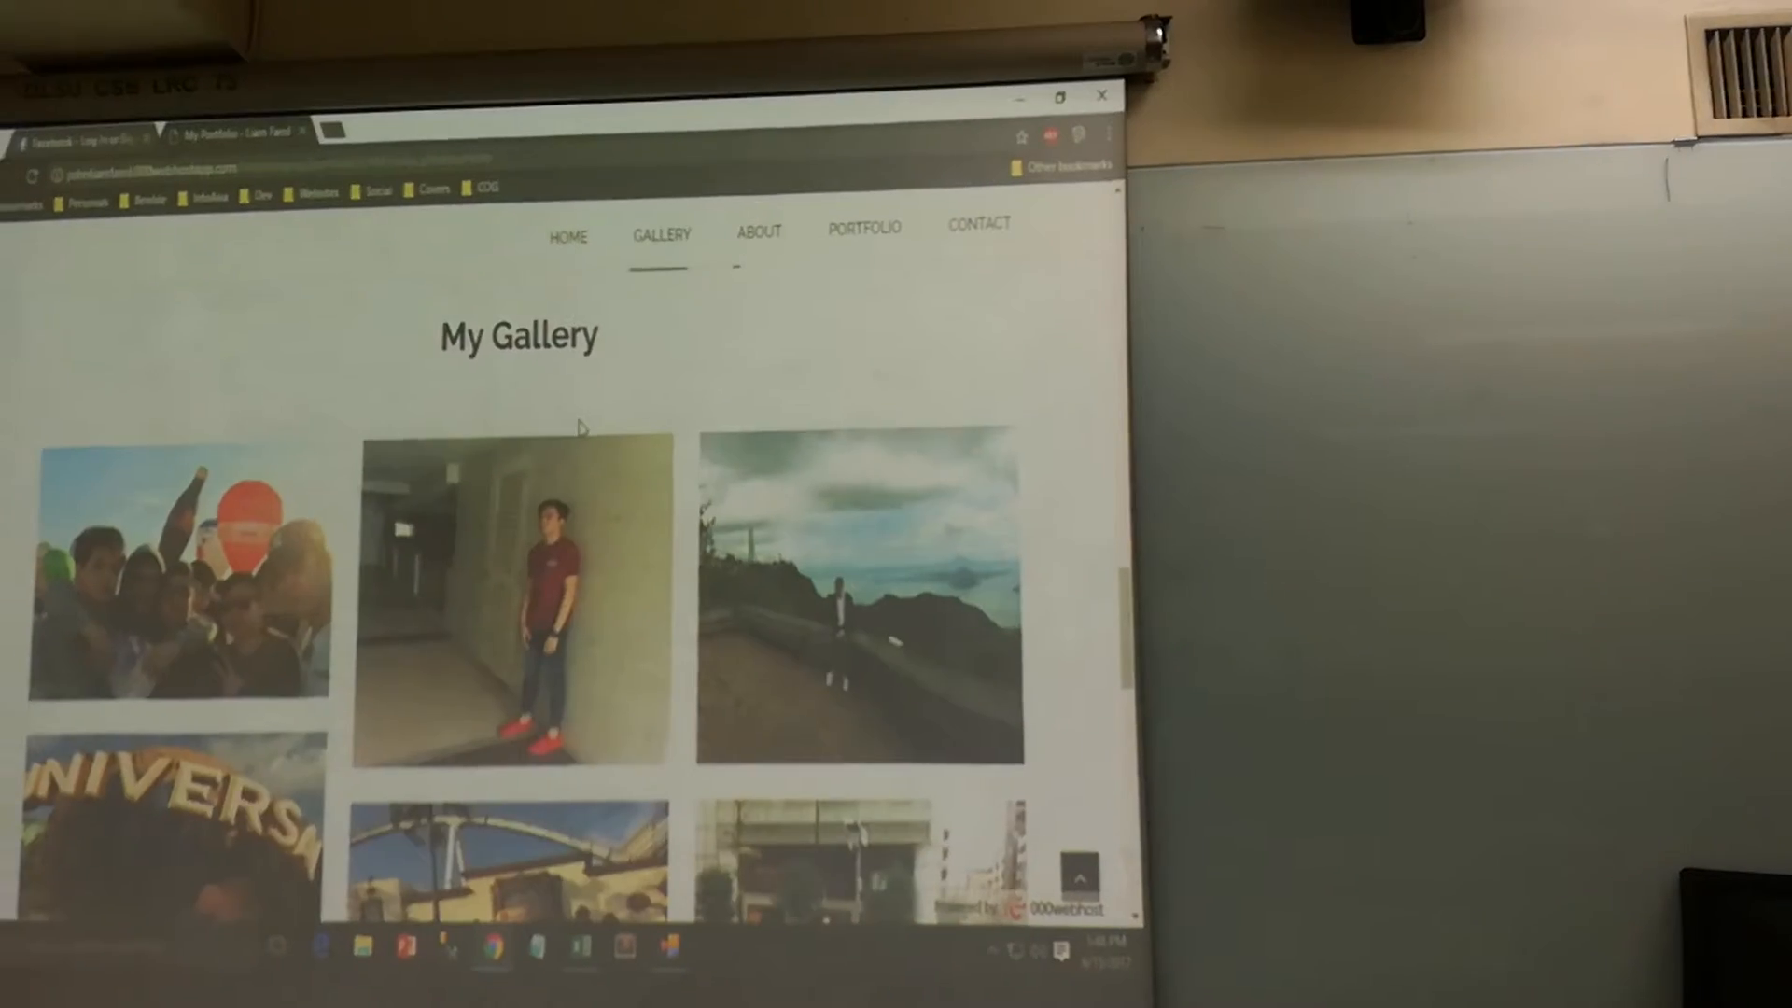
# Visit Contact, then About me and its skill bars, then move to the portfolio thumbnails
pyautogui.click(979, 225)
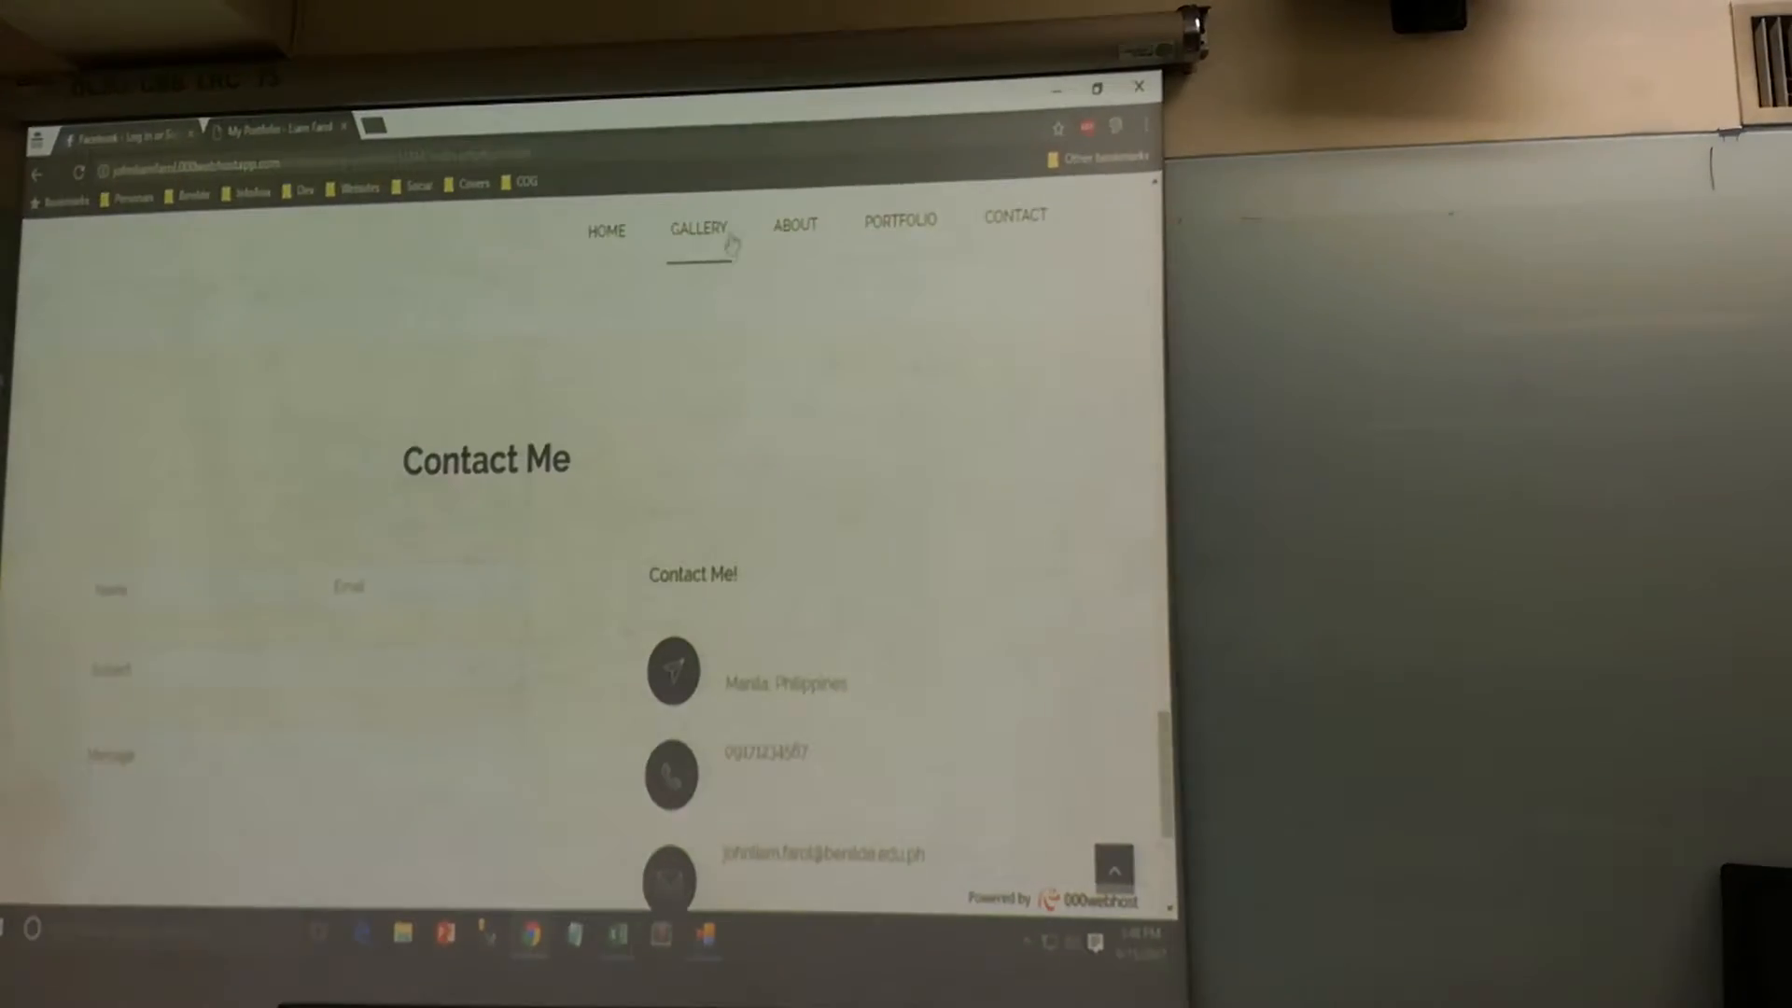
pyautogui.click(794, 217)
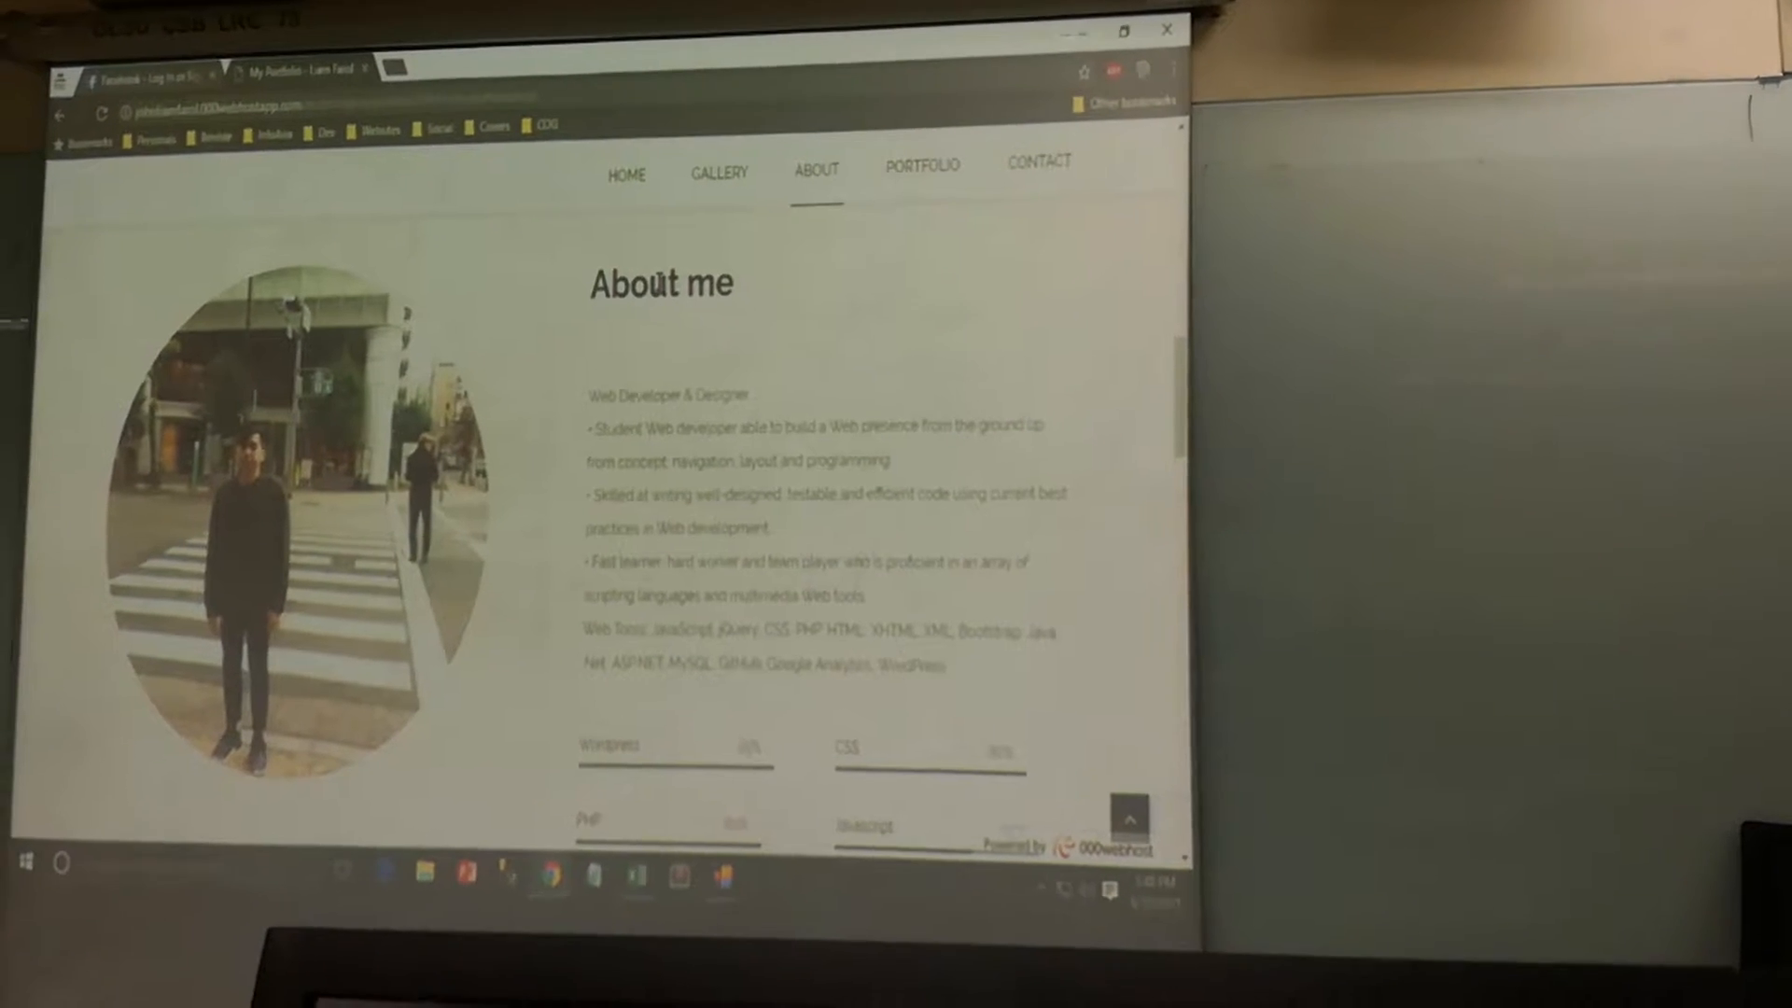
pyautogui.scroll(-3)
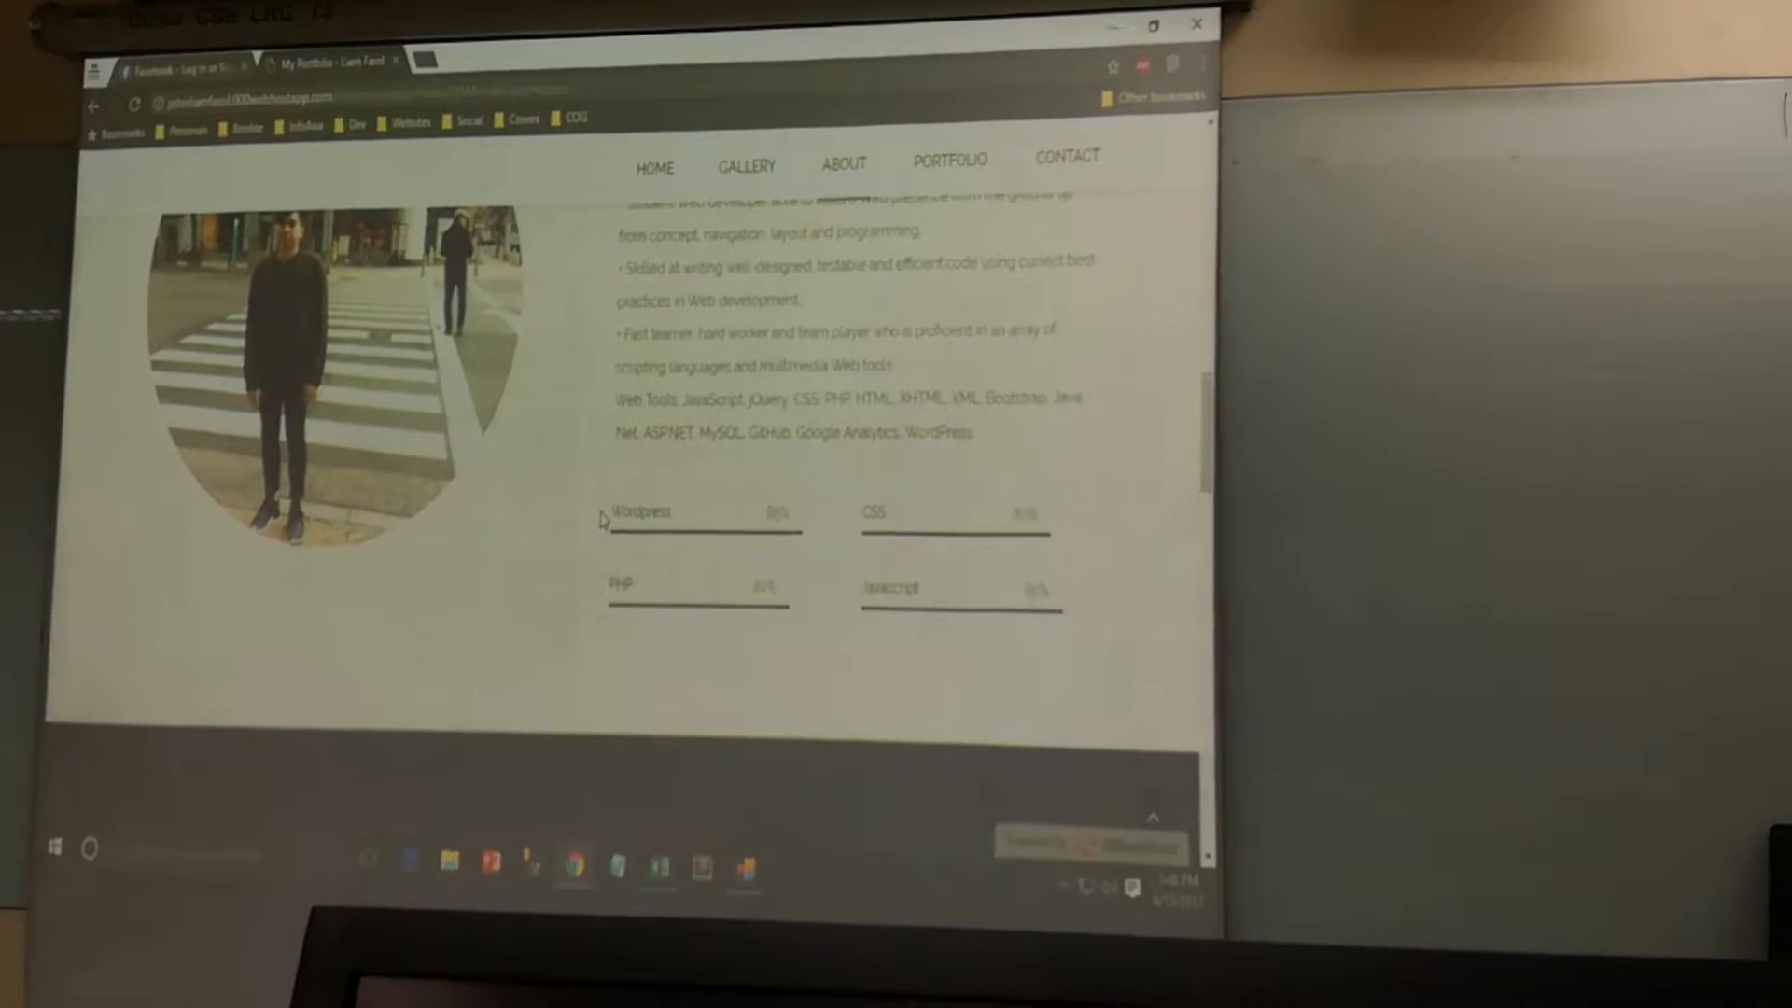
pyautogui.click(948, 159)
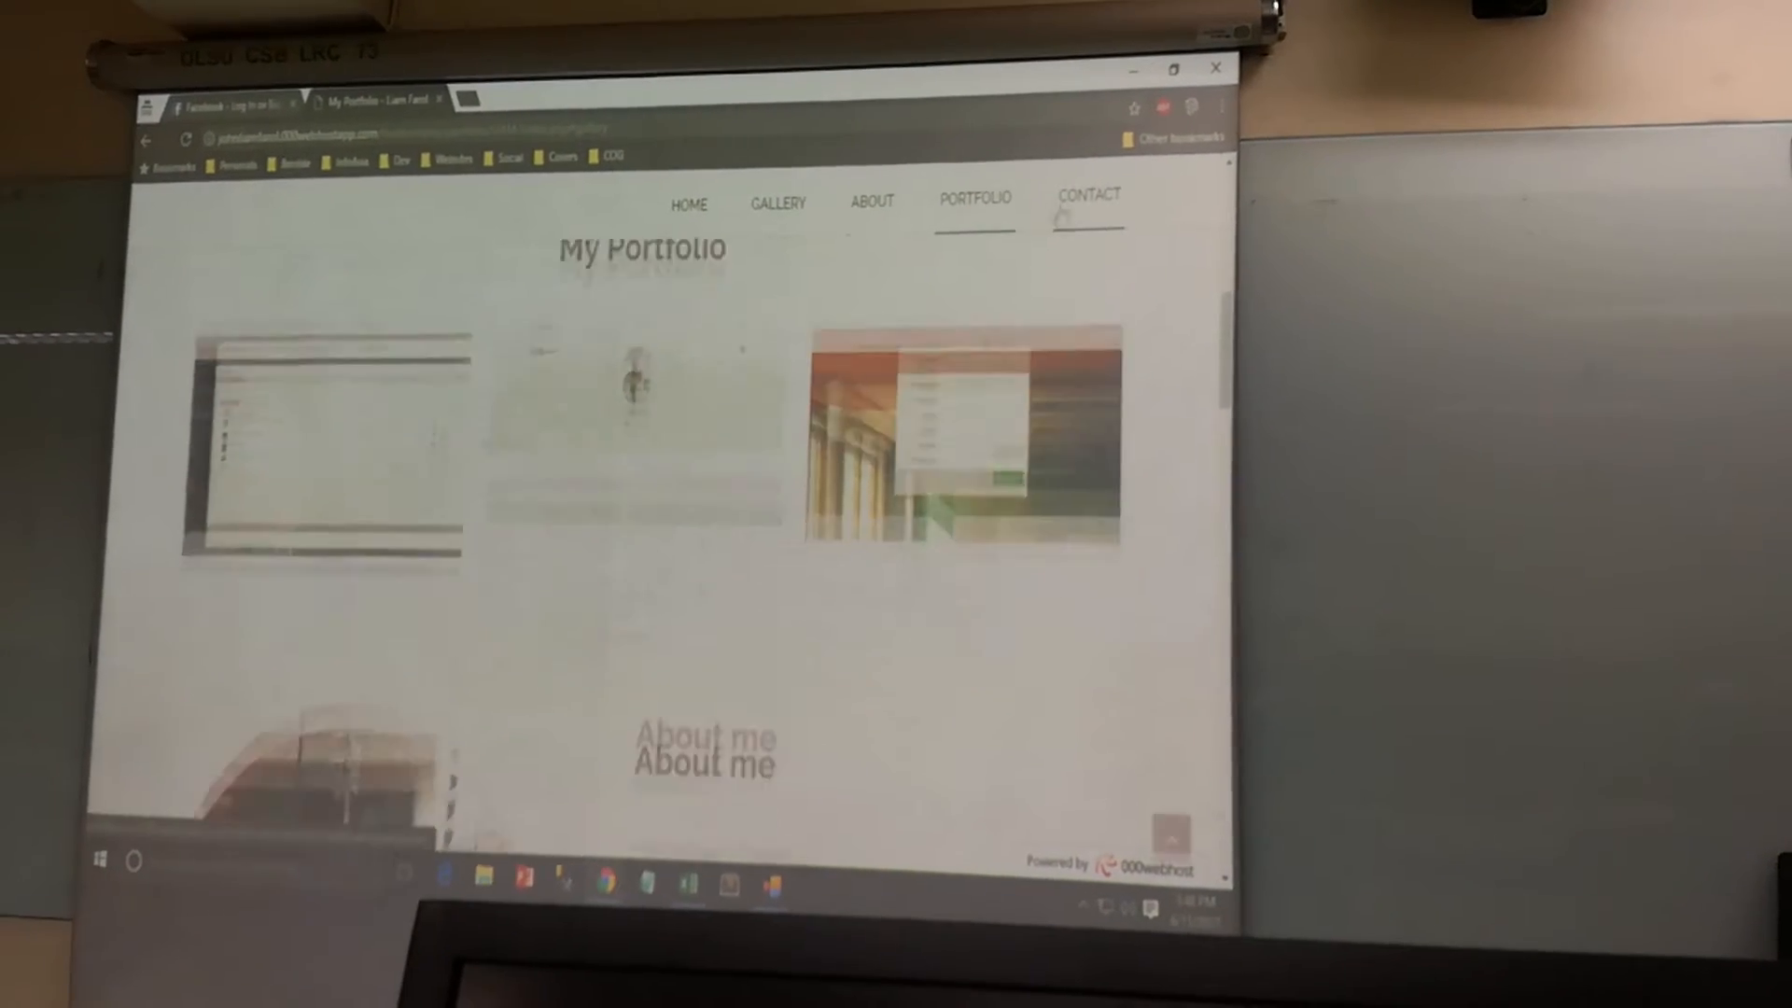
# Jump to Contact Me to view the message form, location, phone and email
pyautogui.click(1087, 195)
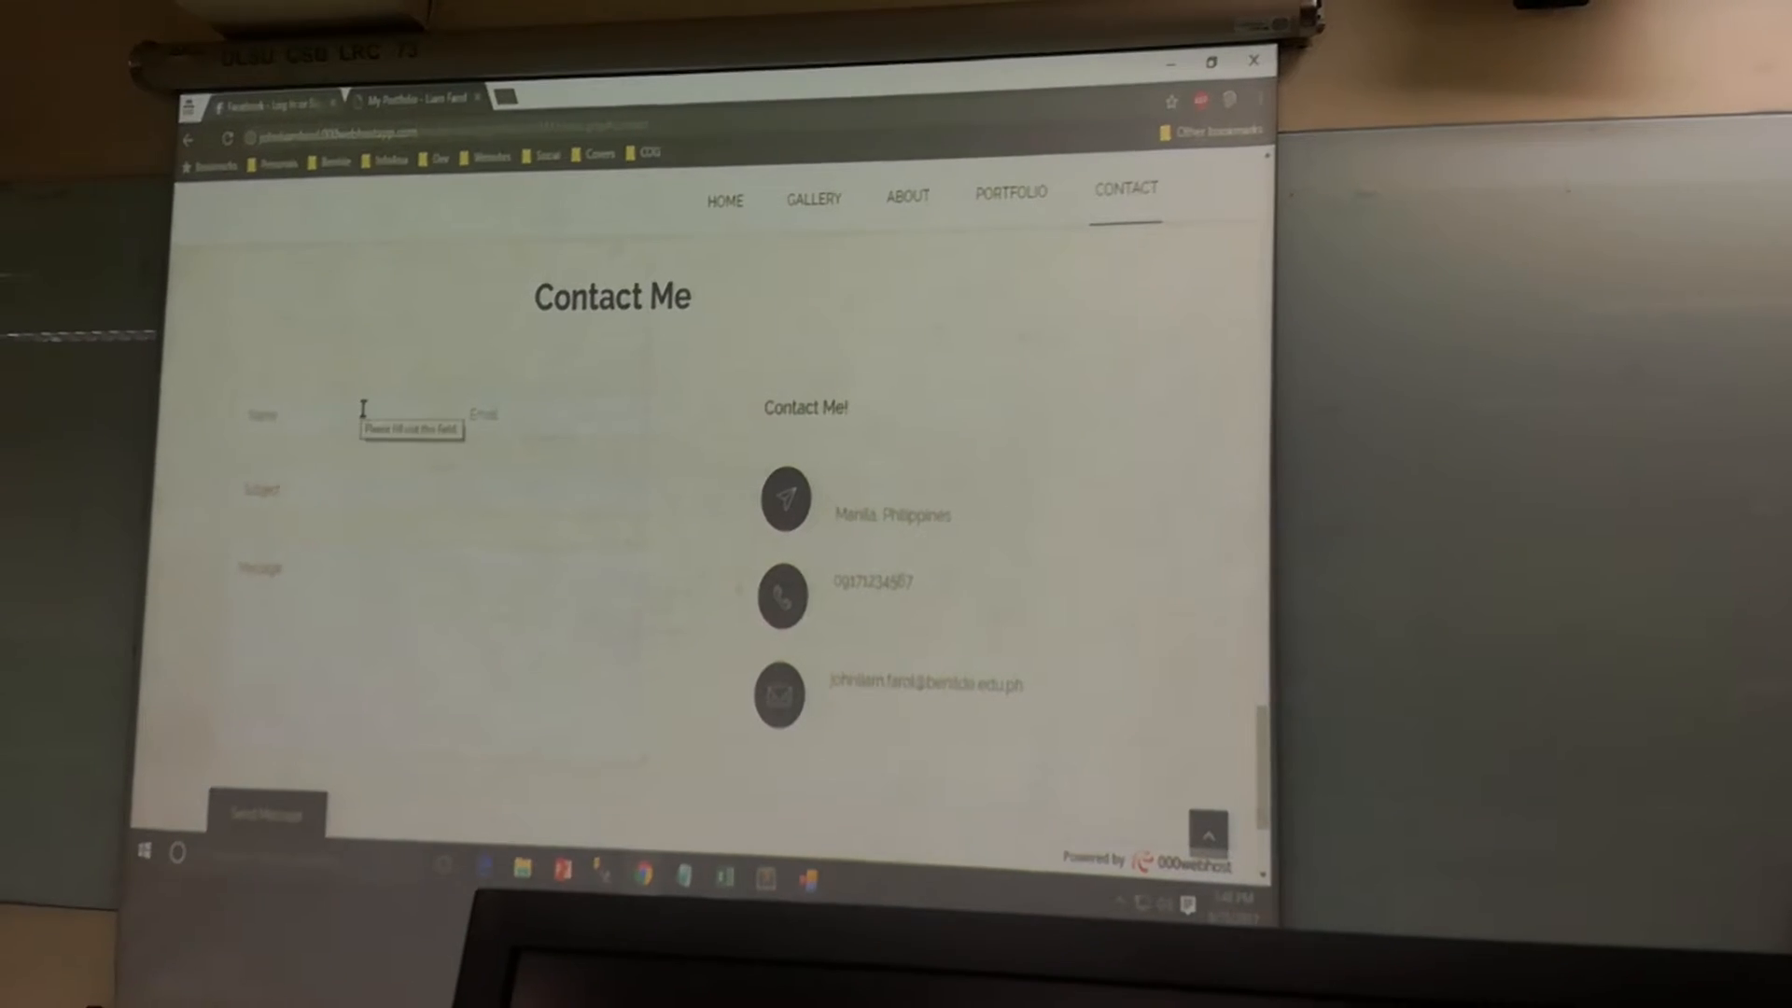